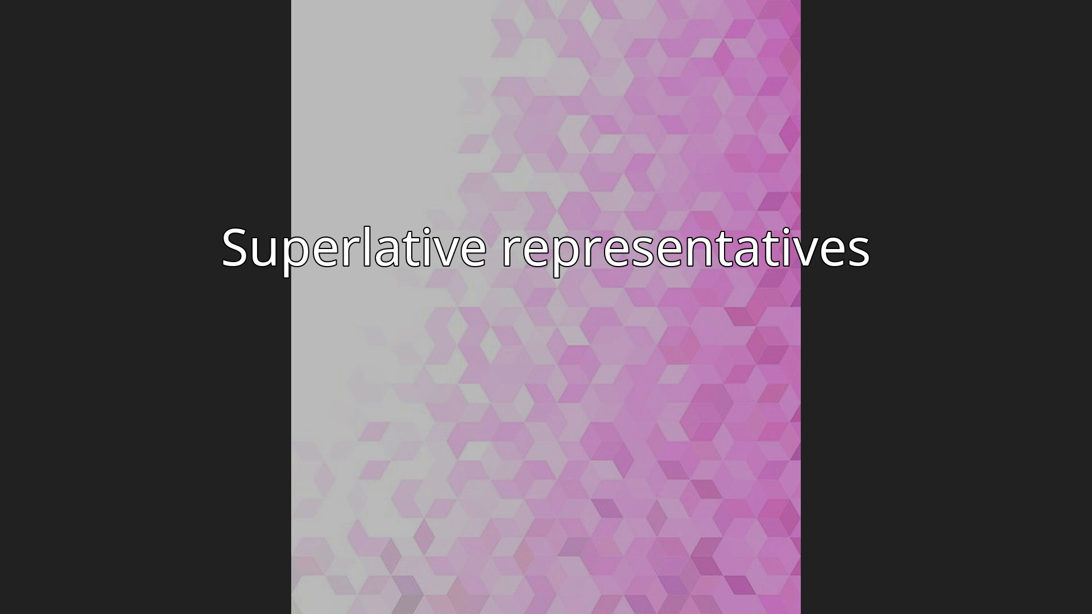
pyautogui.press('Right')
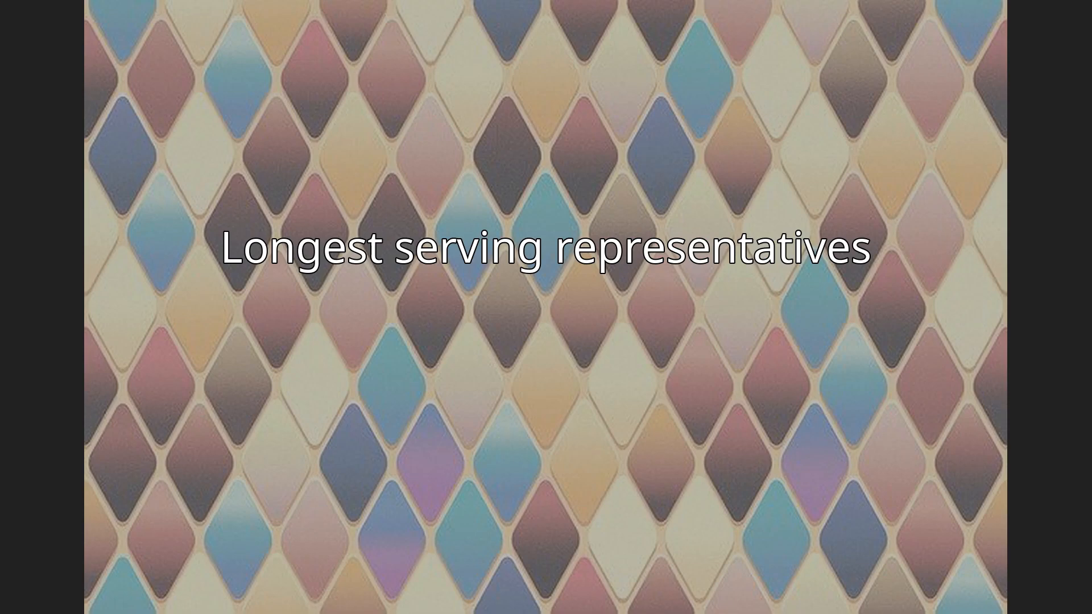